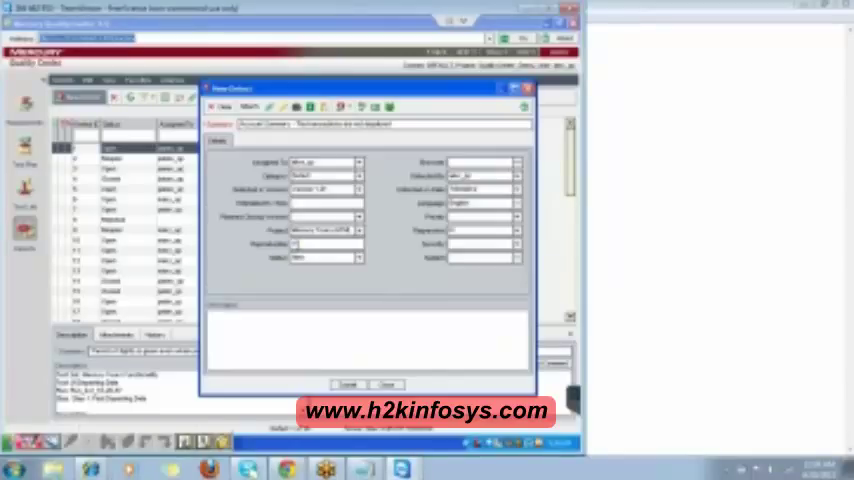
# Step: Write that a defect is the application/software deviating from expected behaviour, contrasting expected & actual behaviour
pyautogui.click(310, 244)
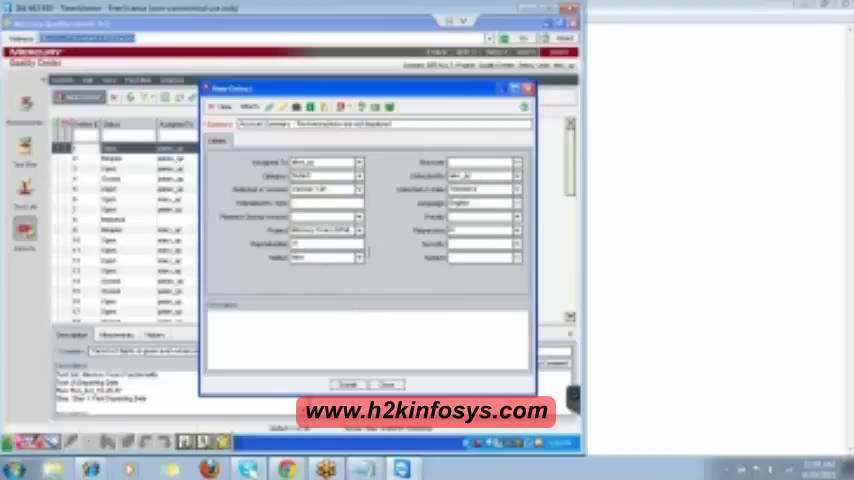
pyautogui.click(356, 256)
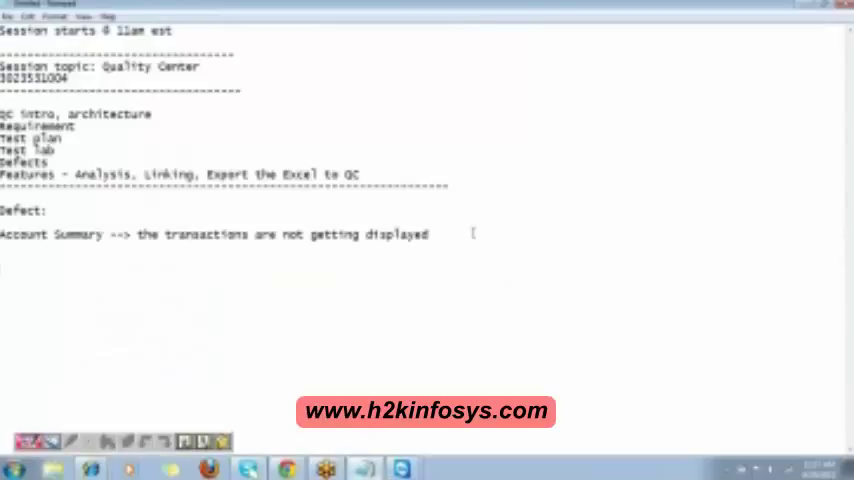
pyautogui.write('defect: when')
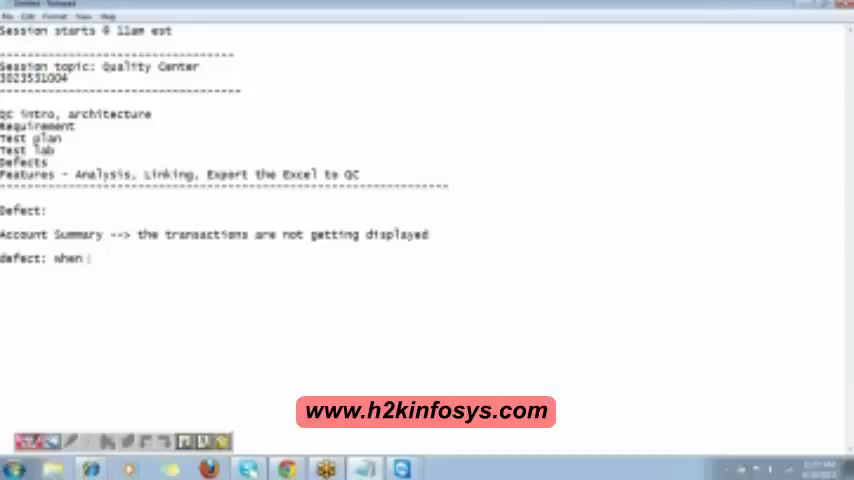
pyautogui.write('the ap')
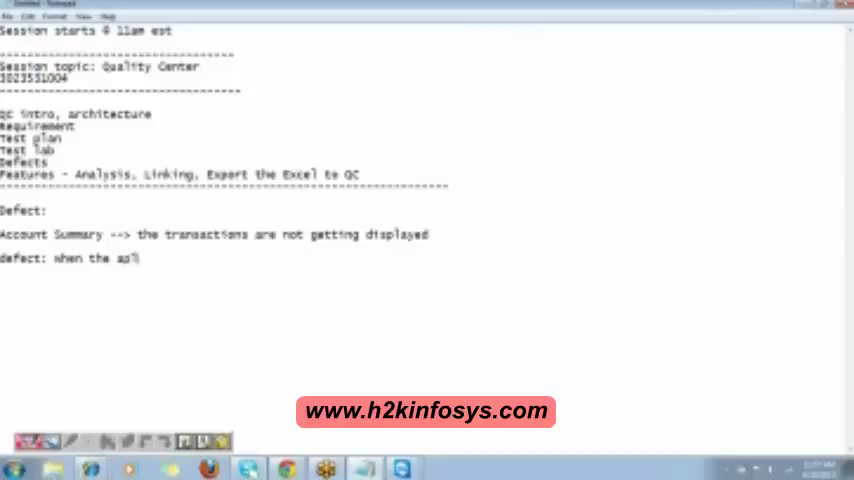
pyautogui.write('lication')
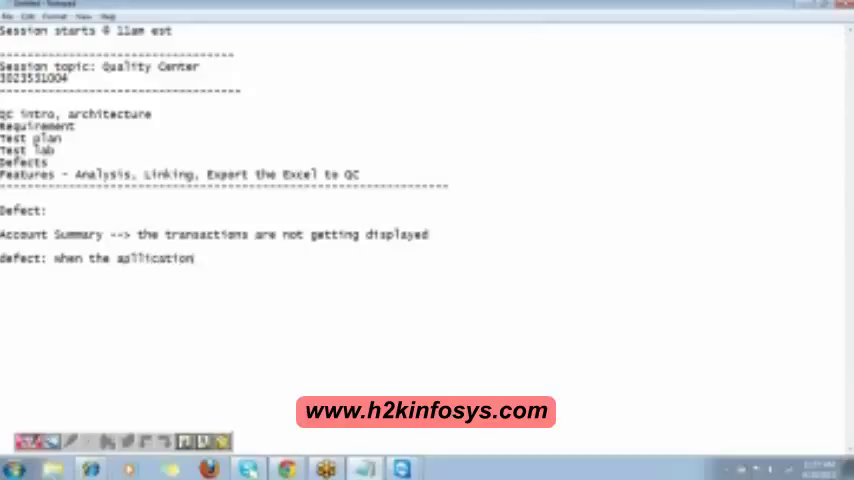
pyautogui.write('/software')
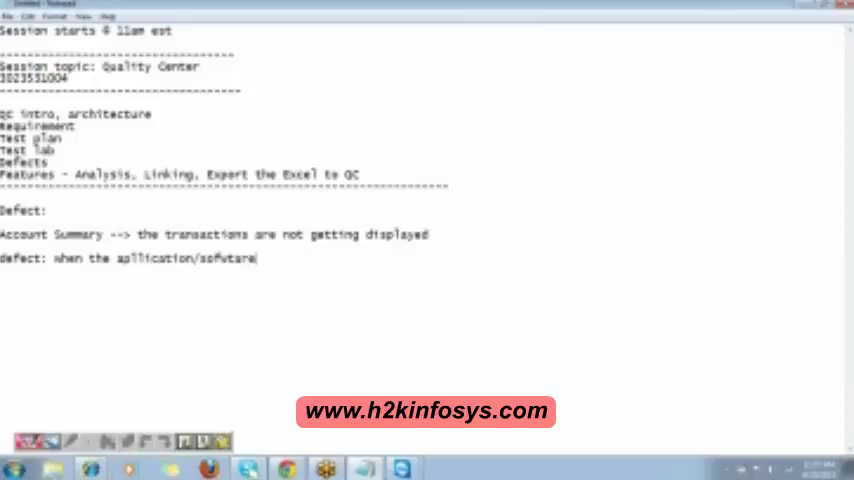
pyautogui.write('devia')
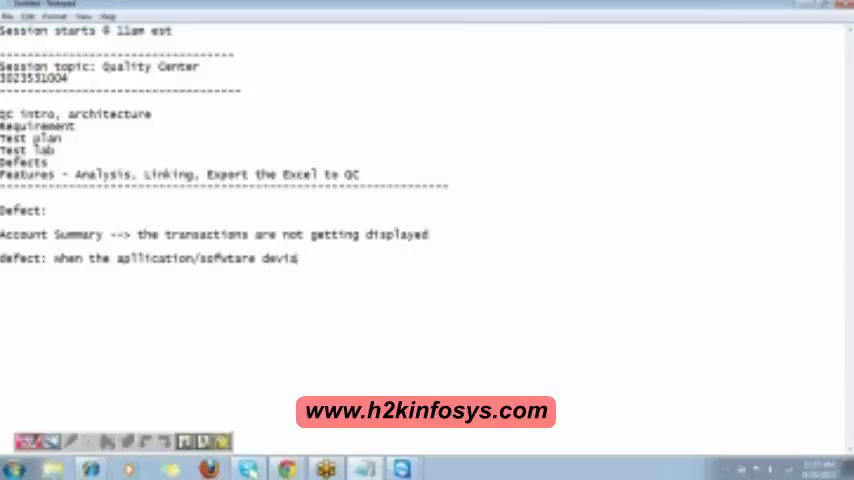
pyautogui.write('deviates f')
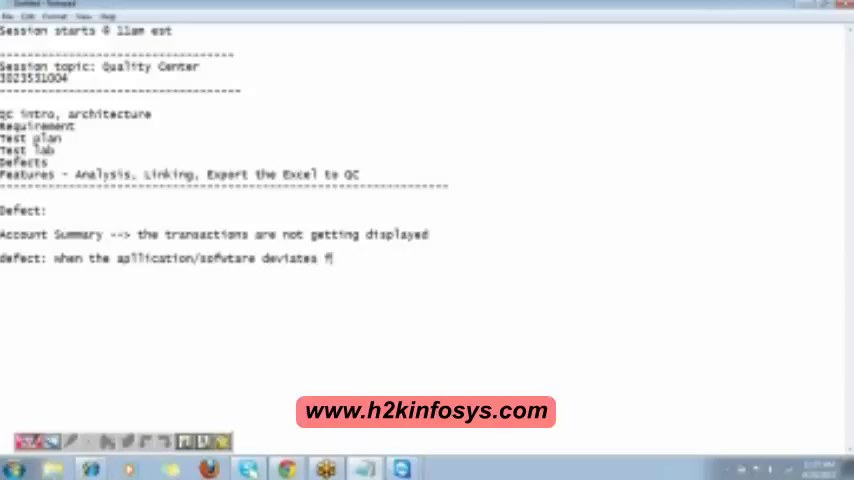
pyautogui.write('rom the')
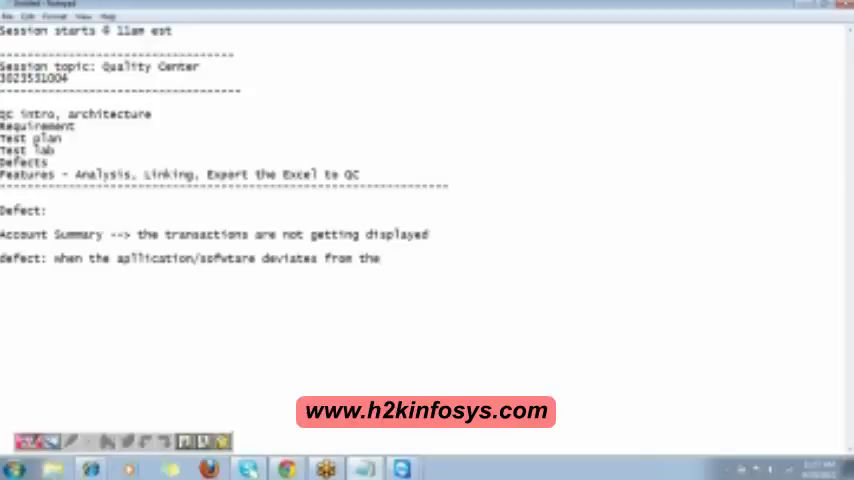
pyautogui.write('expected behavior')
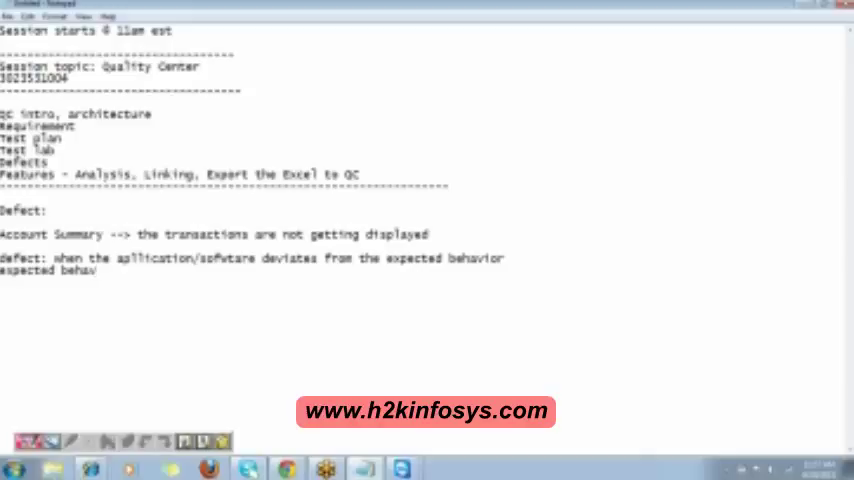
pyautogui.write('& ac')
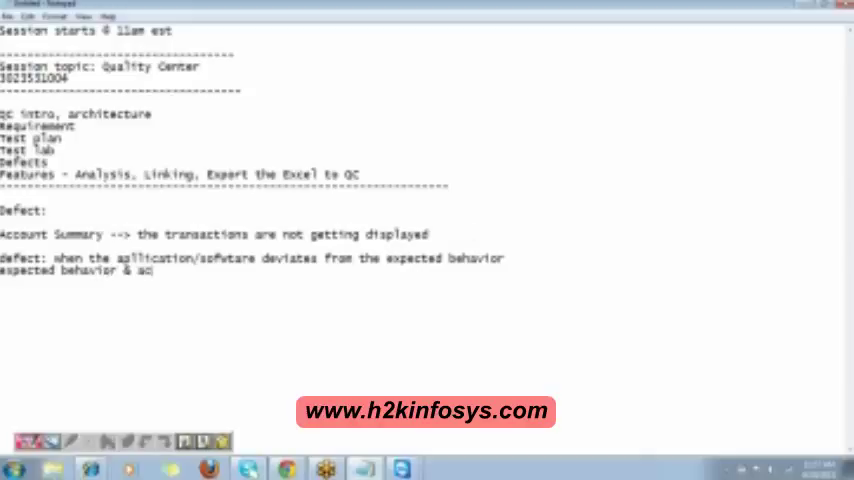
pyautogui.write('actual be')
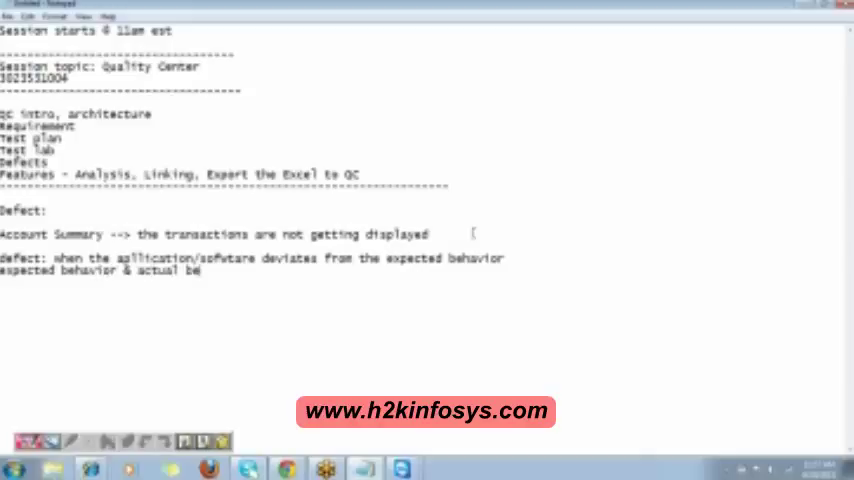
pyautogui.write('havio')
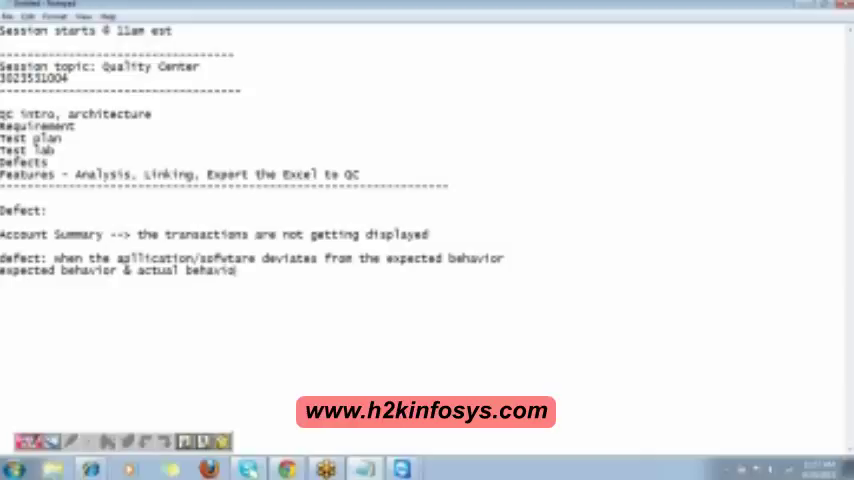
pyautogui.write('are')
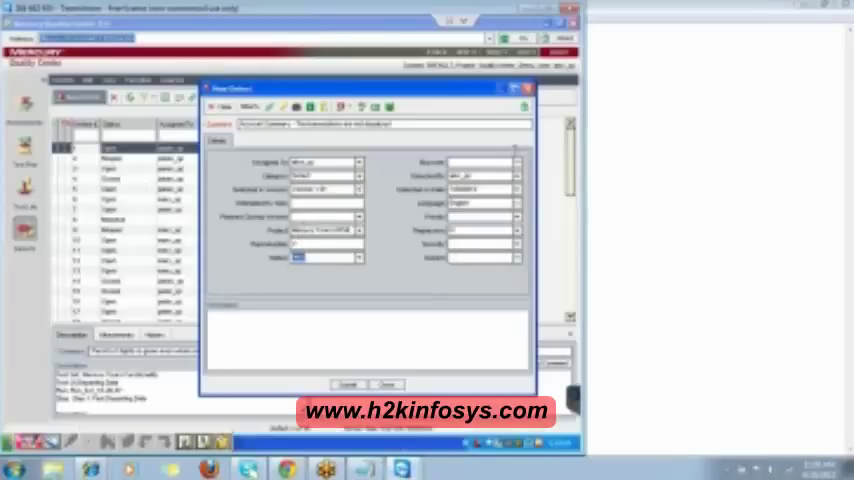
# Step: Open the Subject field's folder tree in the New Defect dialog
pyautogui.click(520, 162)
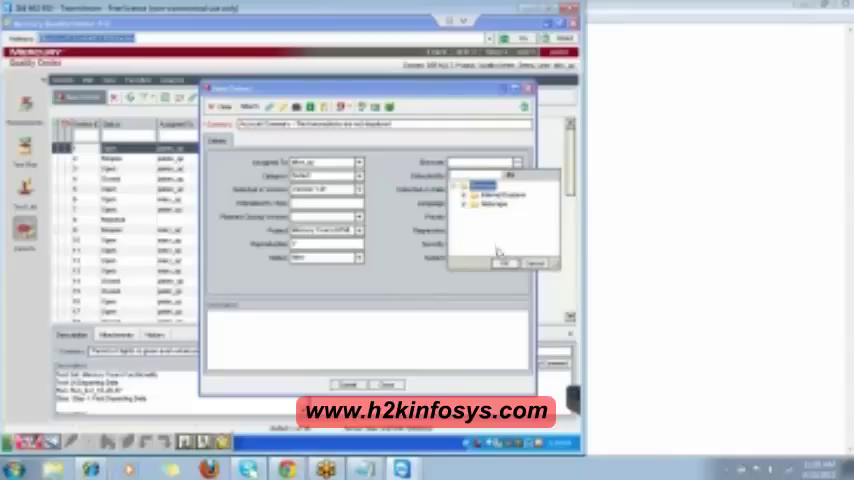
pyautogui.click(490, 192)
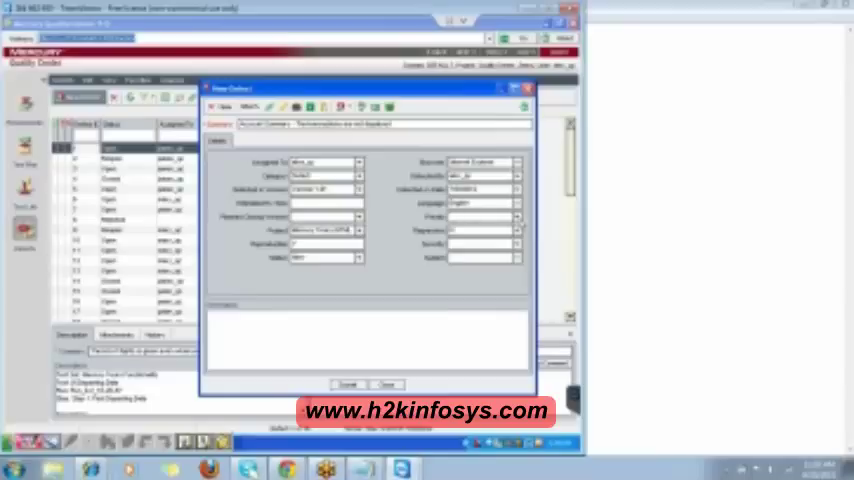
pyautogui.click(516, 230)
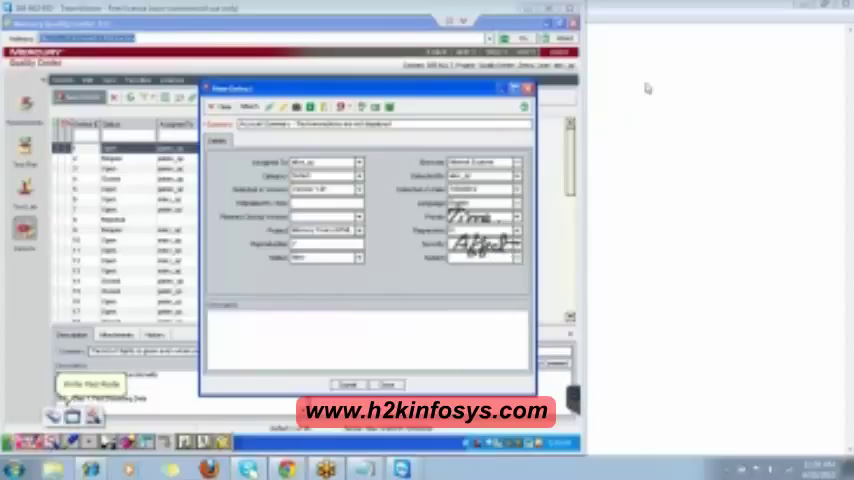
pyautogui.moveTo(674, 44)
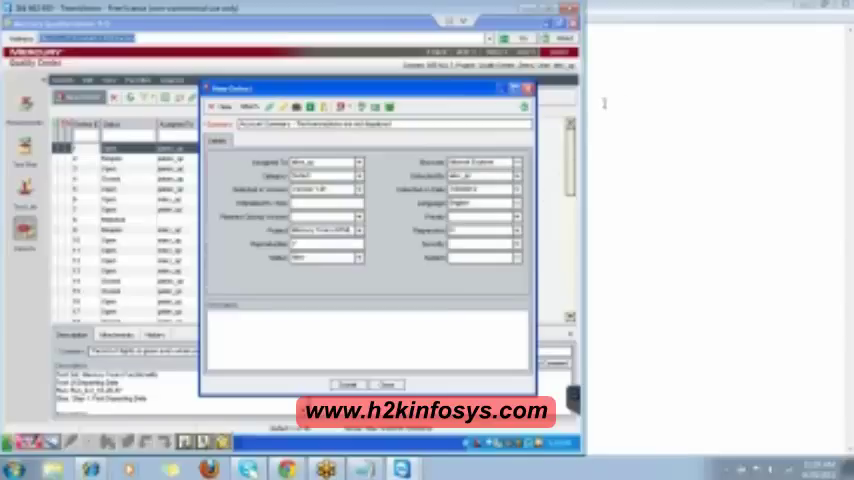
pyautogui.moveTo(672, 48)
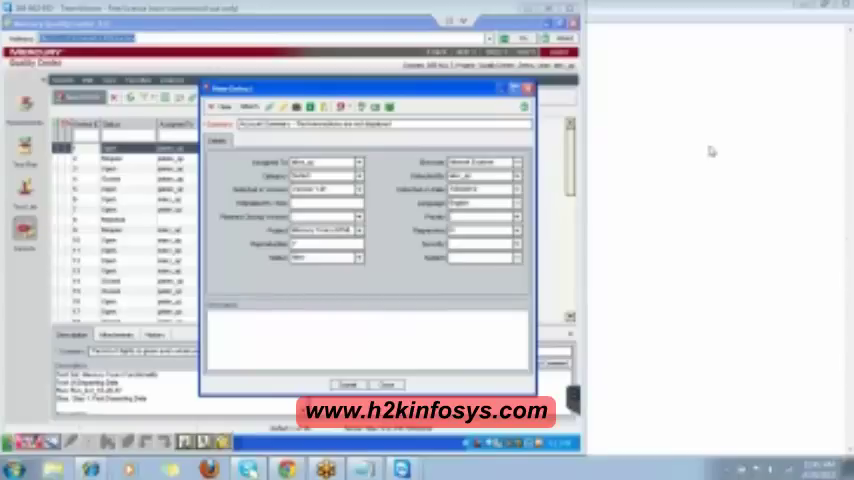
pyautogui.moveTo(844, 188)
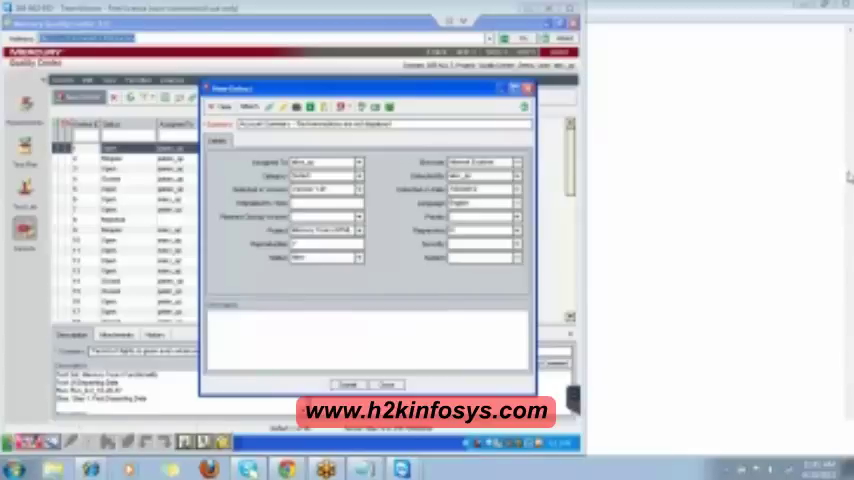
pyautogui.moveTo(678, 182)
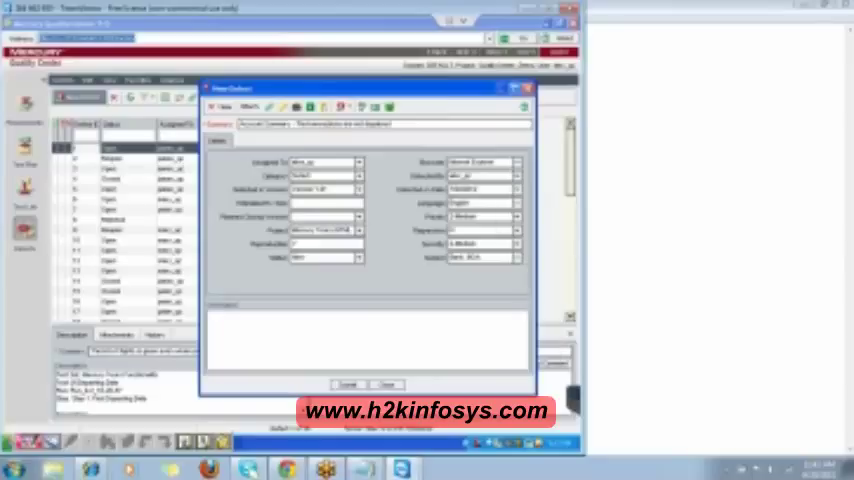
# Step: Choose a value in the New Defect dialog's Priority/Severity dropdown
pyautogui.click(364, 340)
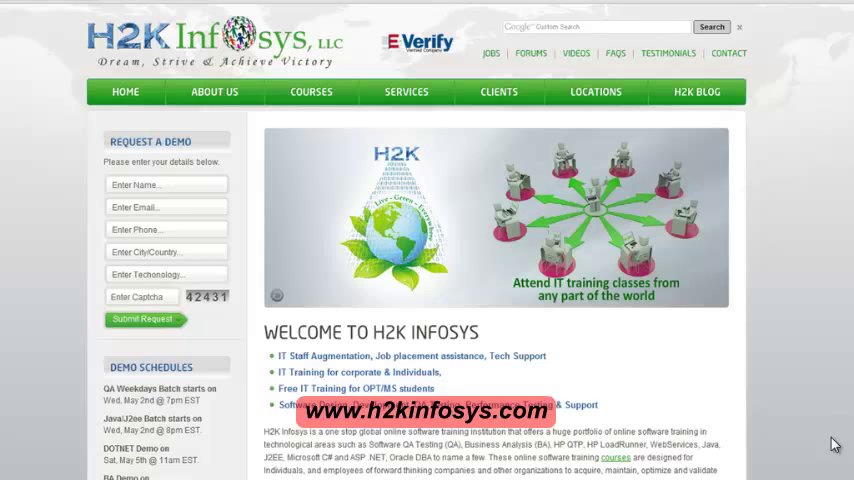
pyautogui.moveTo(648, 298)
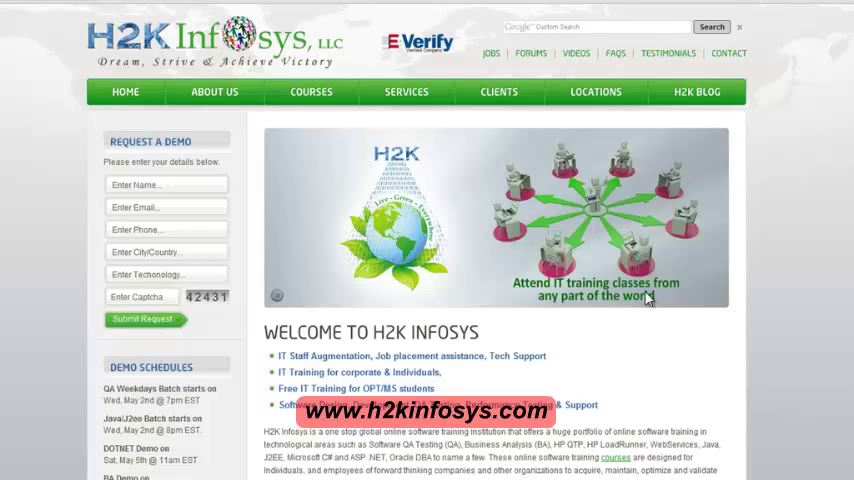
pyautogui.moveTo(268, 94)
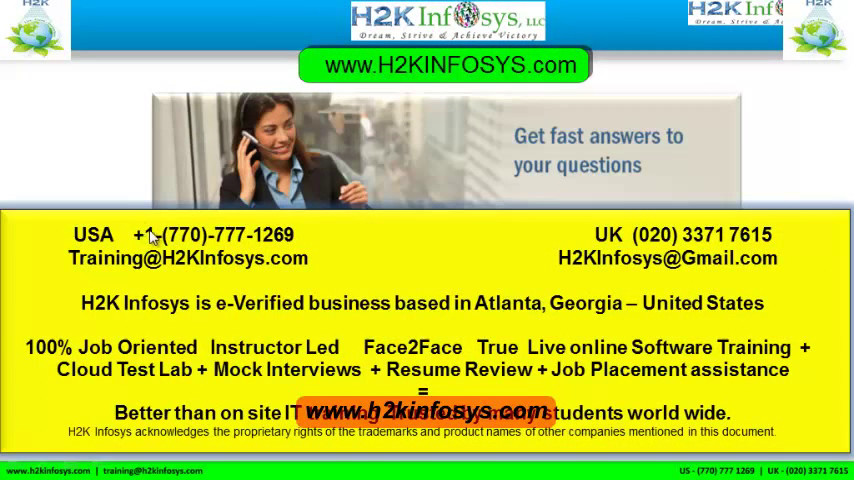
pyautogui.moveTo(308, 246)
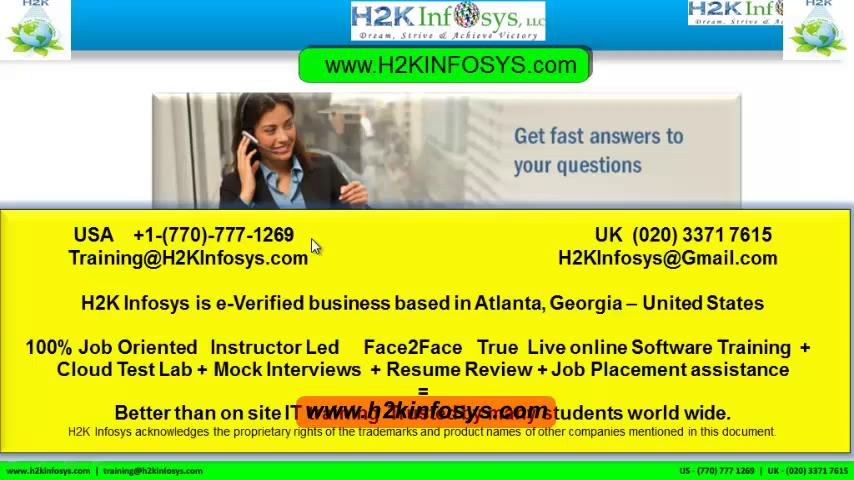
pyautogui.moveTo(128, 208)
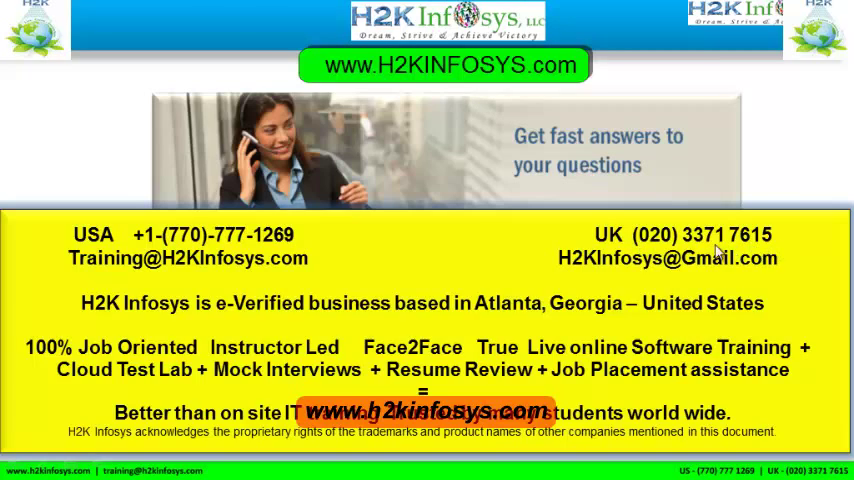
pyautogui.moveTo(84, 264)
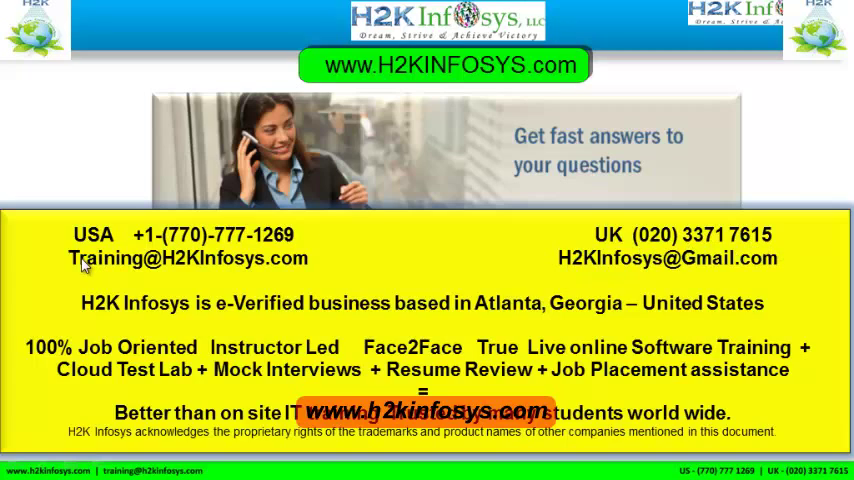
pyautogui.moveTo(140, 268)
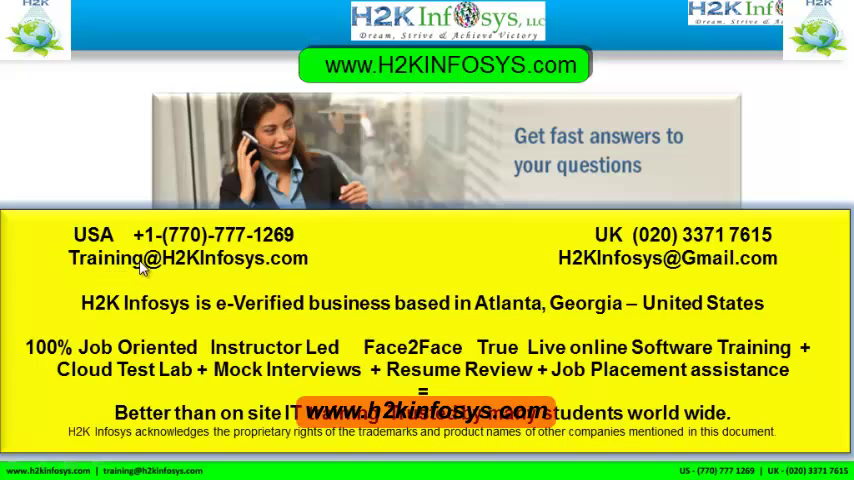
pyautogui.moveTo(268, 270)
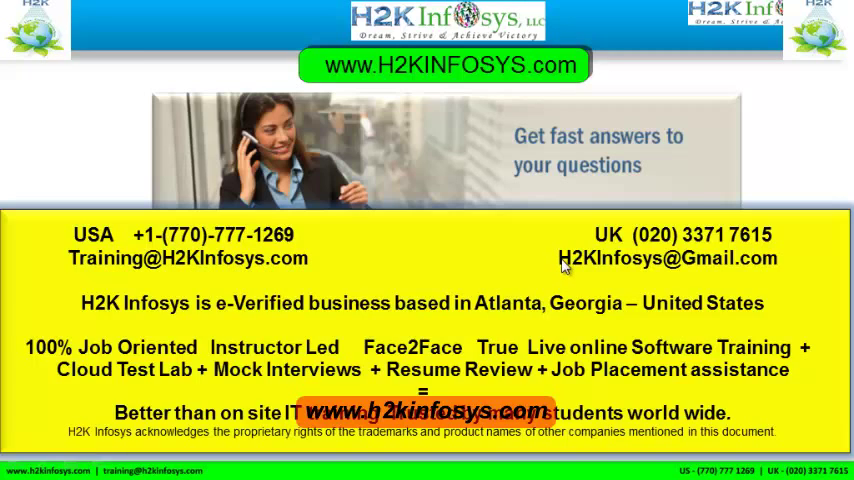
pyautogui.moveTo(700, 262)
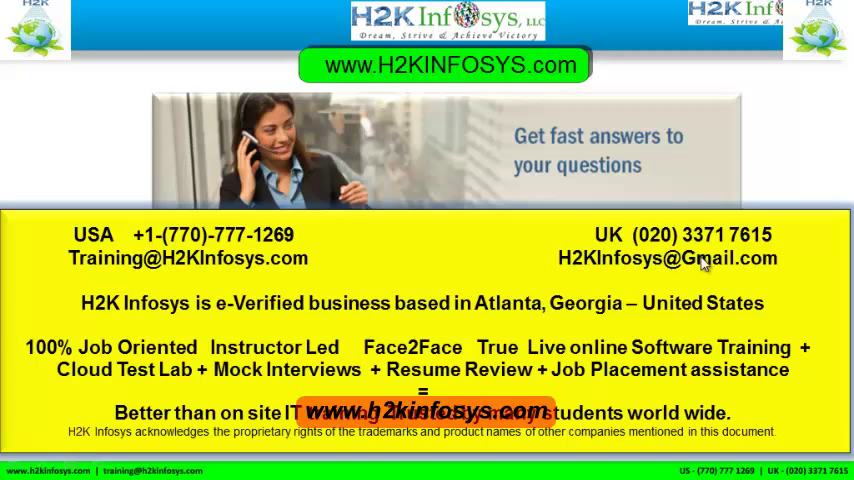